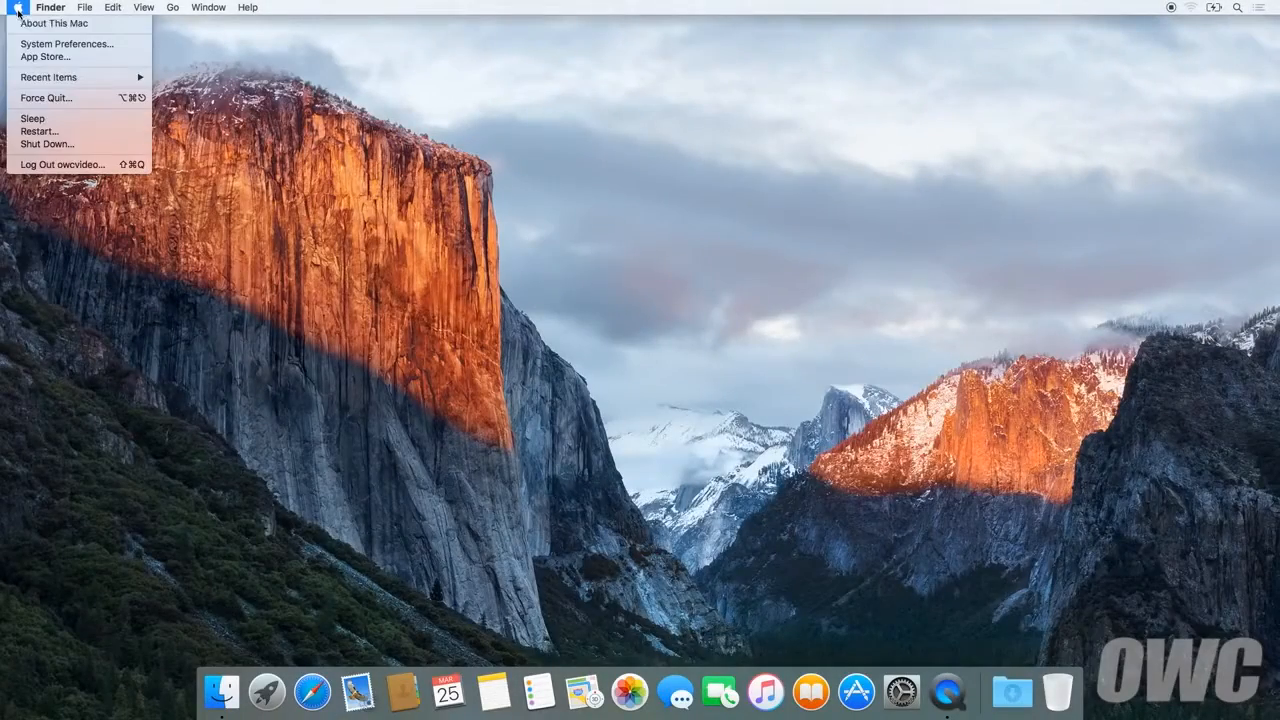
# Reach the Energy Saver pane of System Preferences from the Apple menu.
pyautogui.click(48, 146)
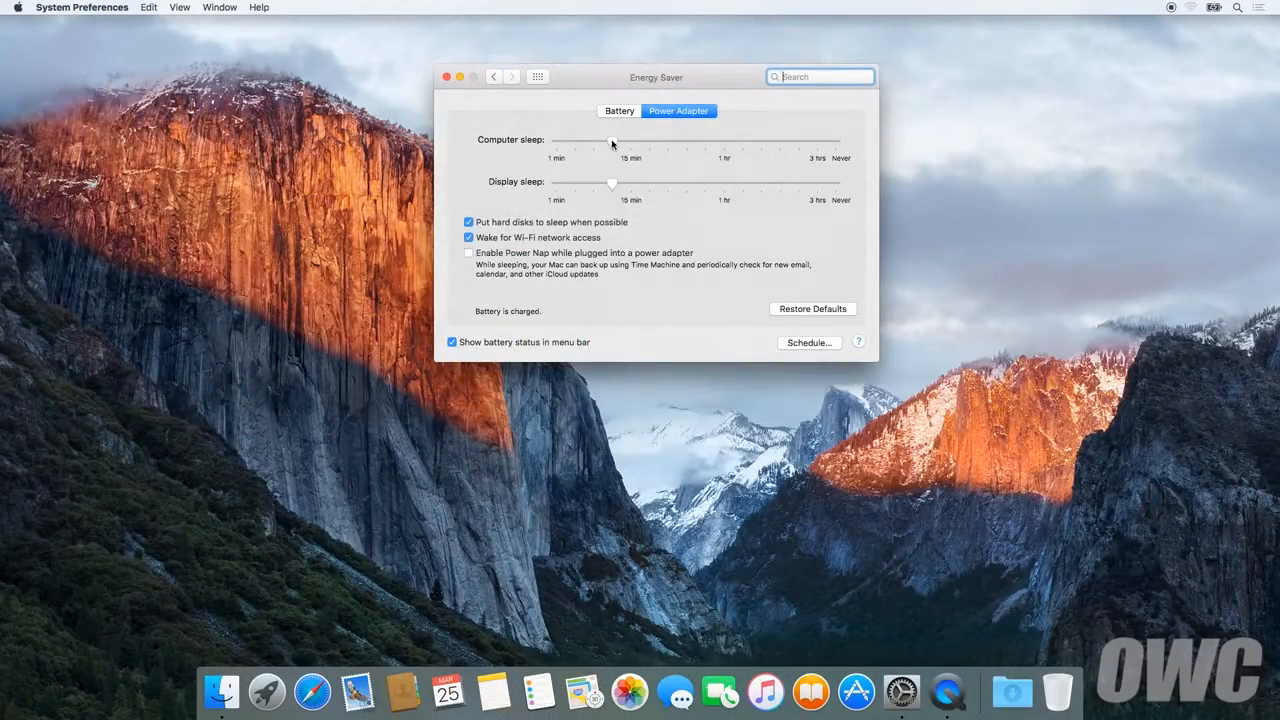
# Set computer and display sleep to Never on Power Adapter, then battery sleep to Never.
pyautogui.moveTo(612, 142); pyautogui.dragTo(836, 142)
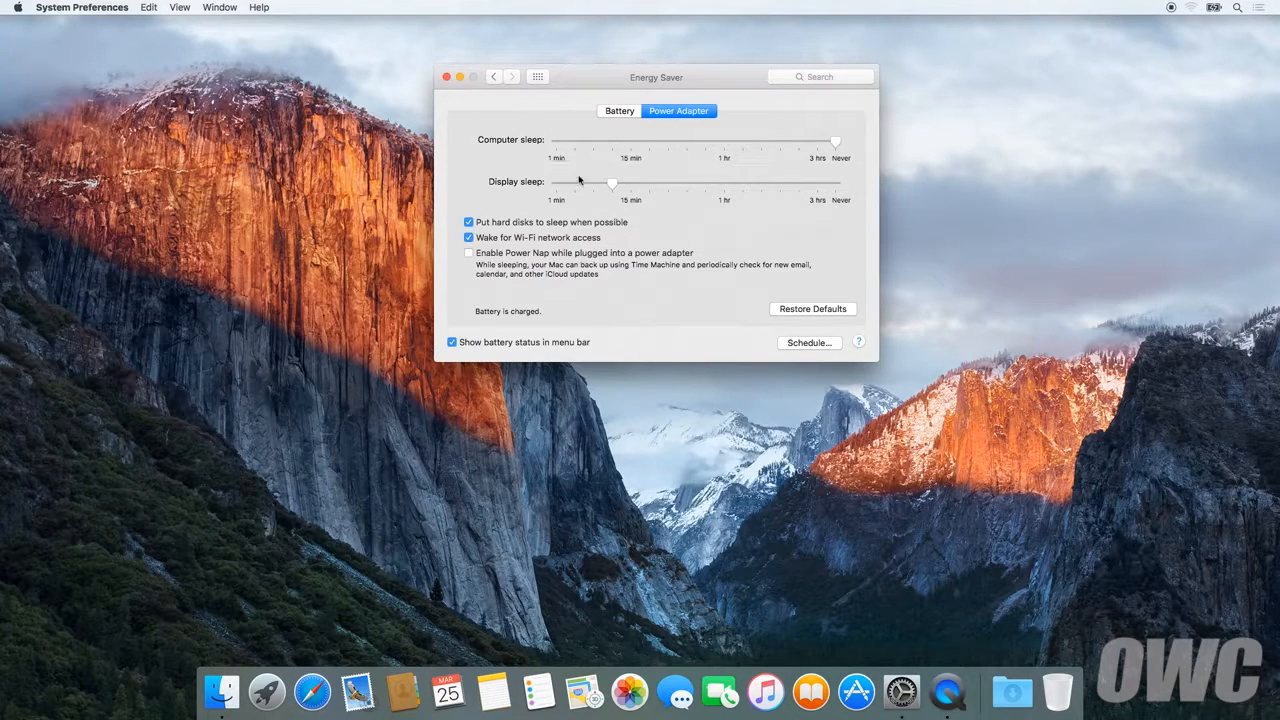
pyautogui.moveTo(612, 182); pyautogui.dragTo(836, 182)
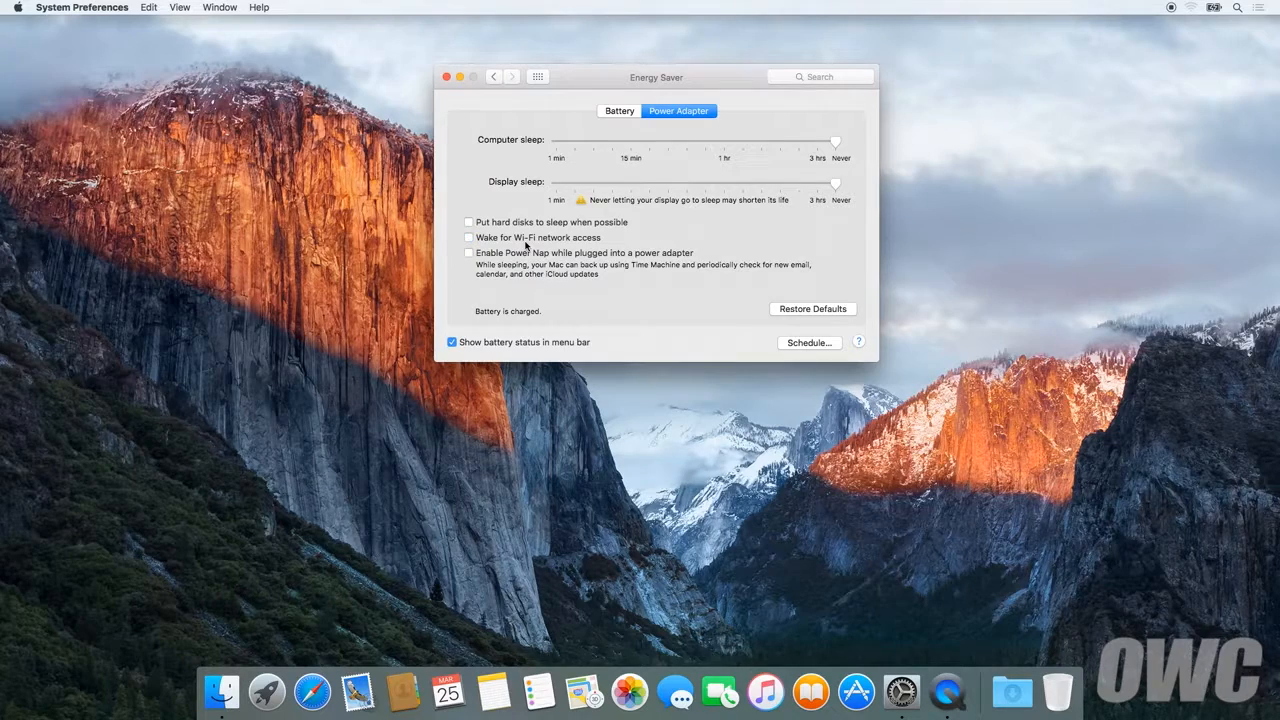
pyautogui.click(618, 110)
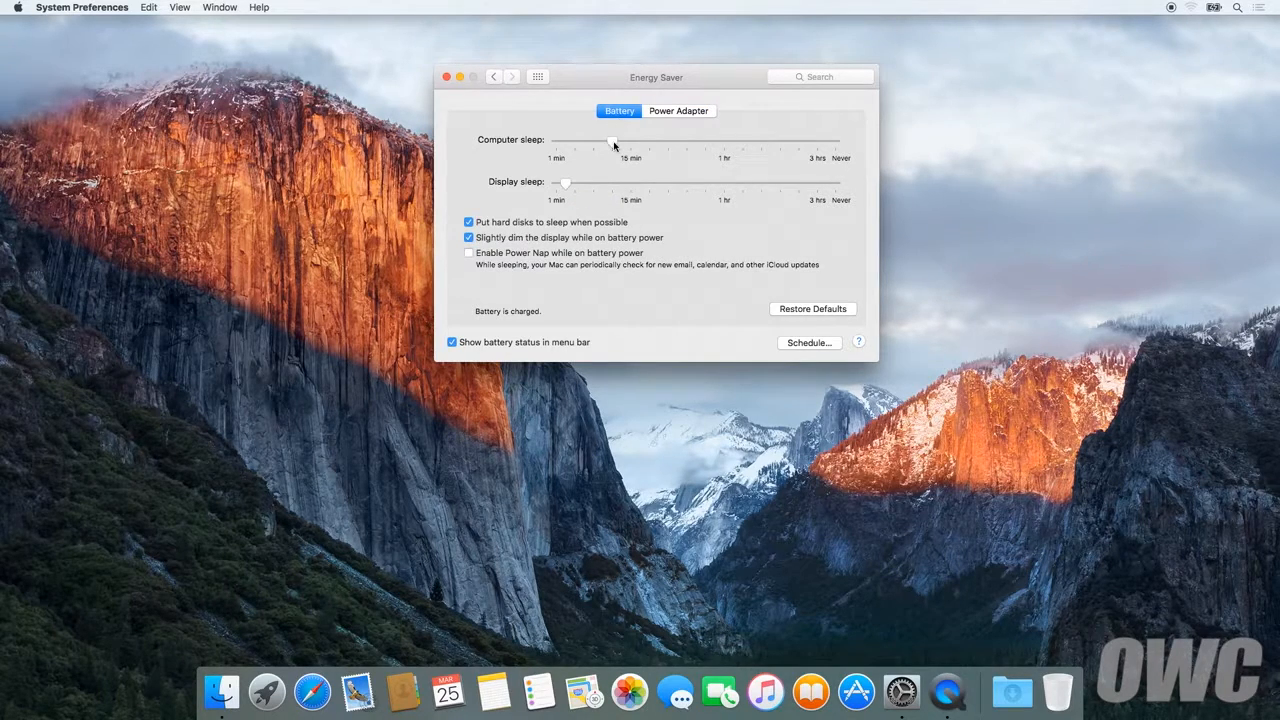
pyautogui.moveTo(612, 140); pyautogui.dragTo(836, 140)
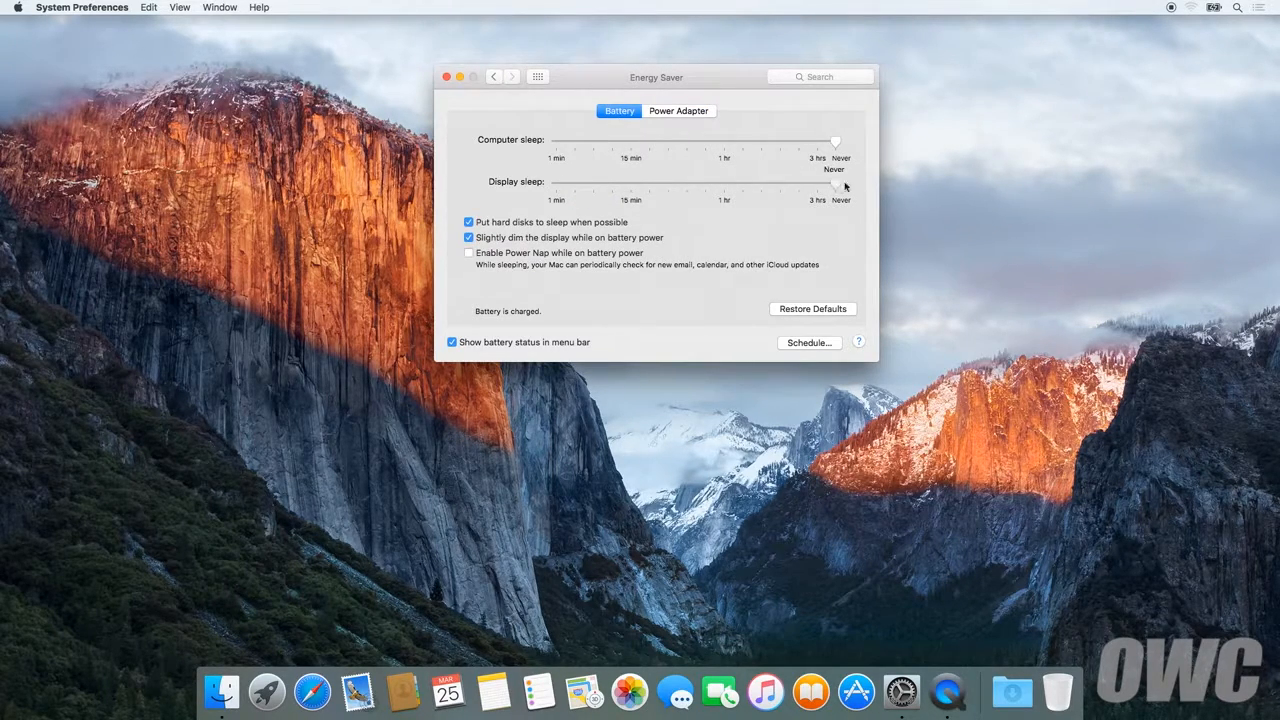